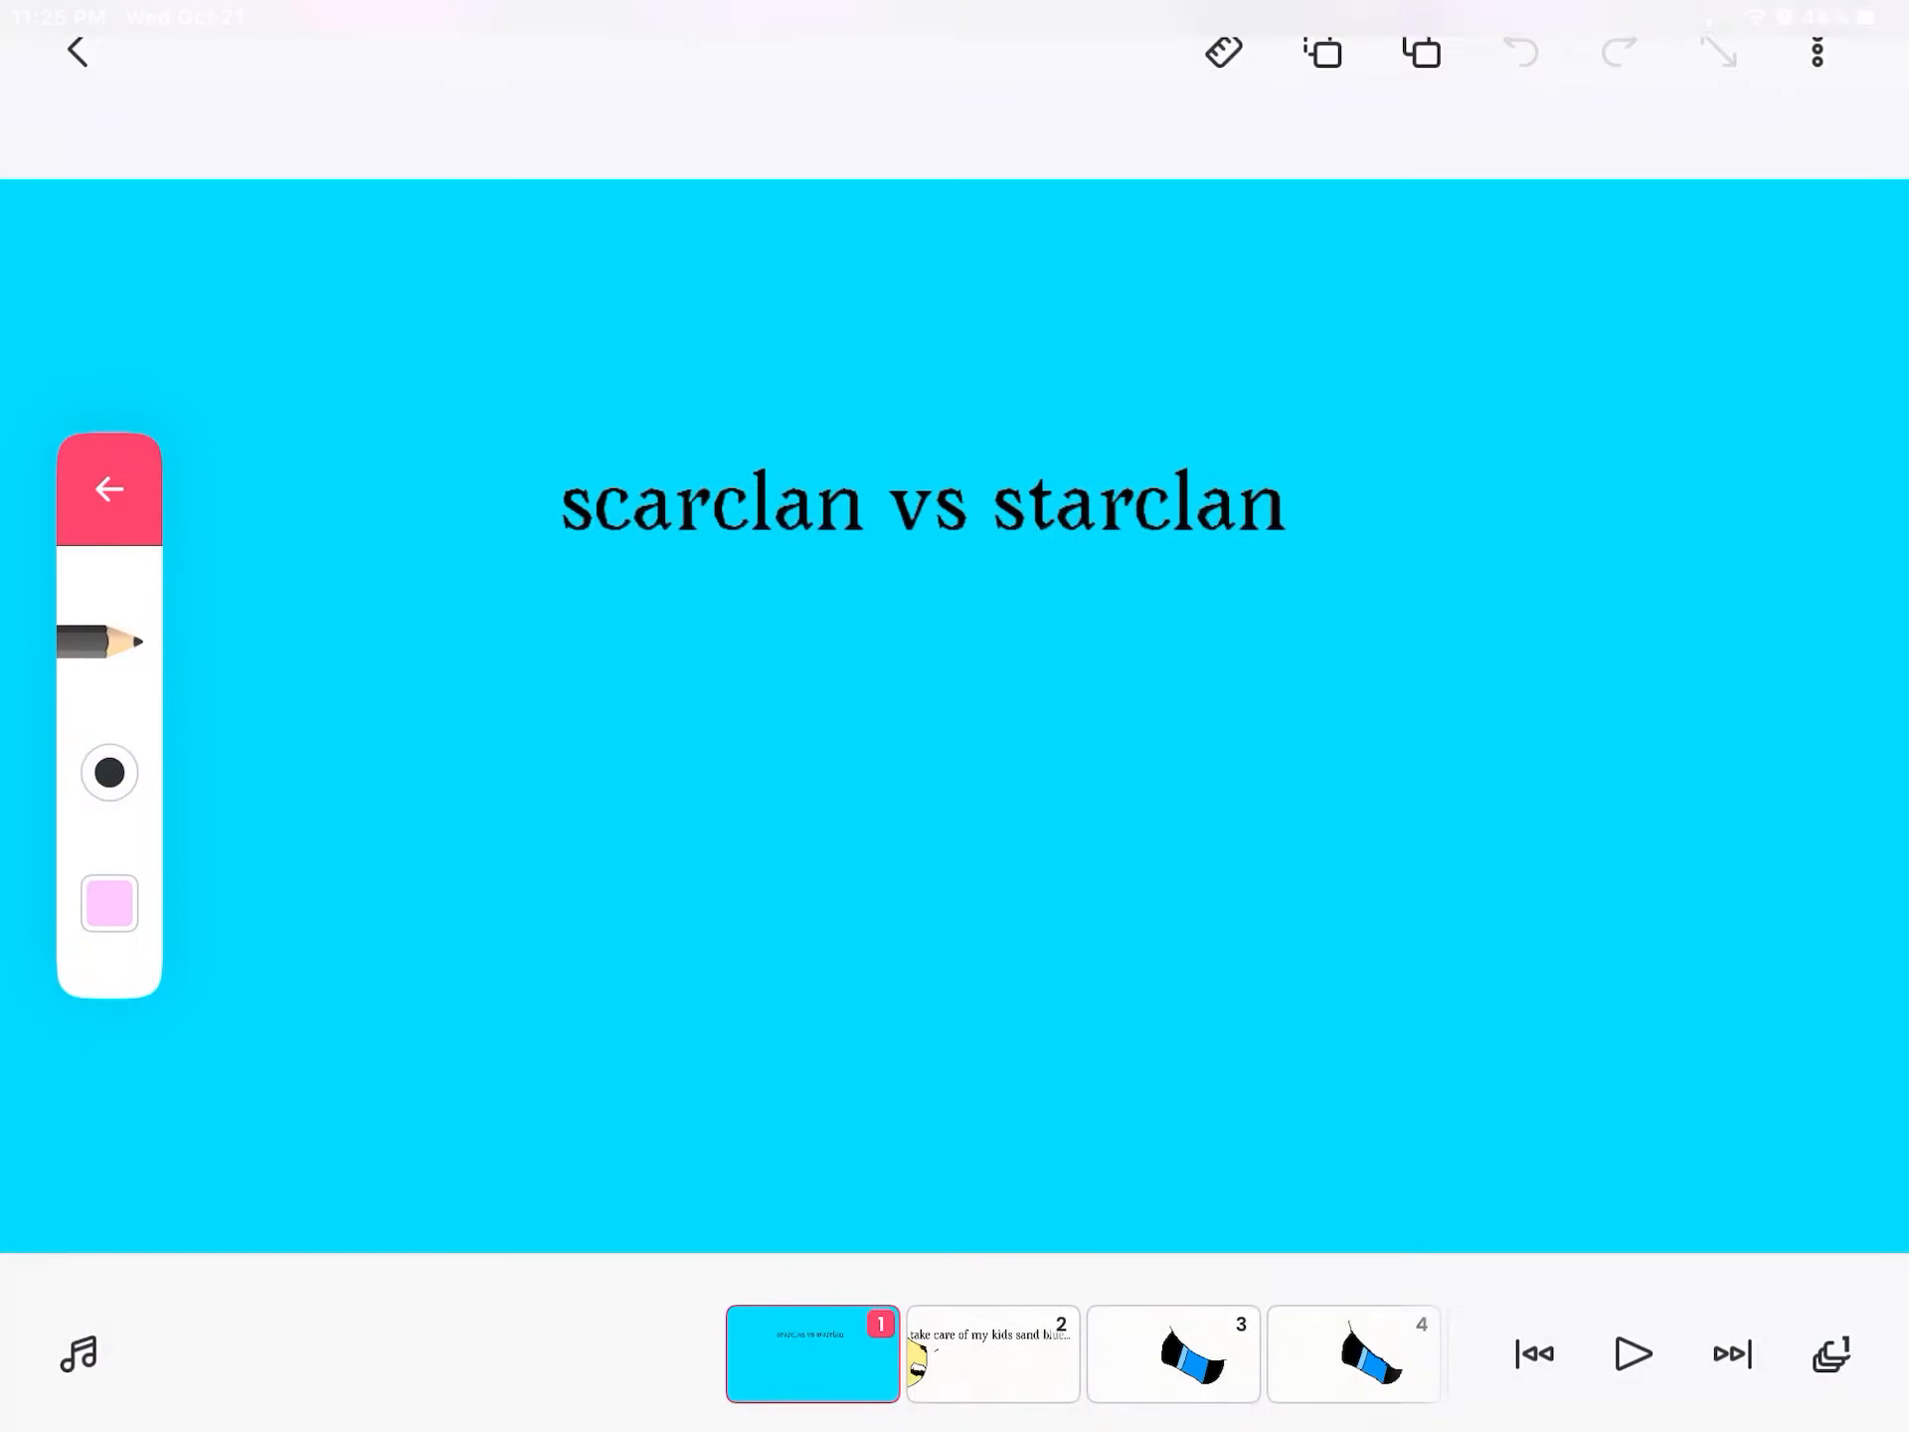
Step: Close the brush panel and step the timeline from the title frame to frame 16
left_click(993, 1358)
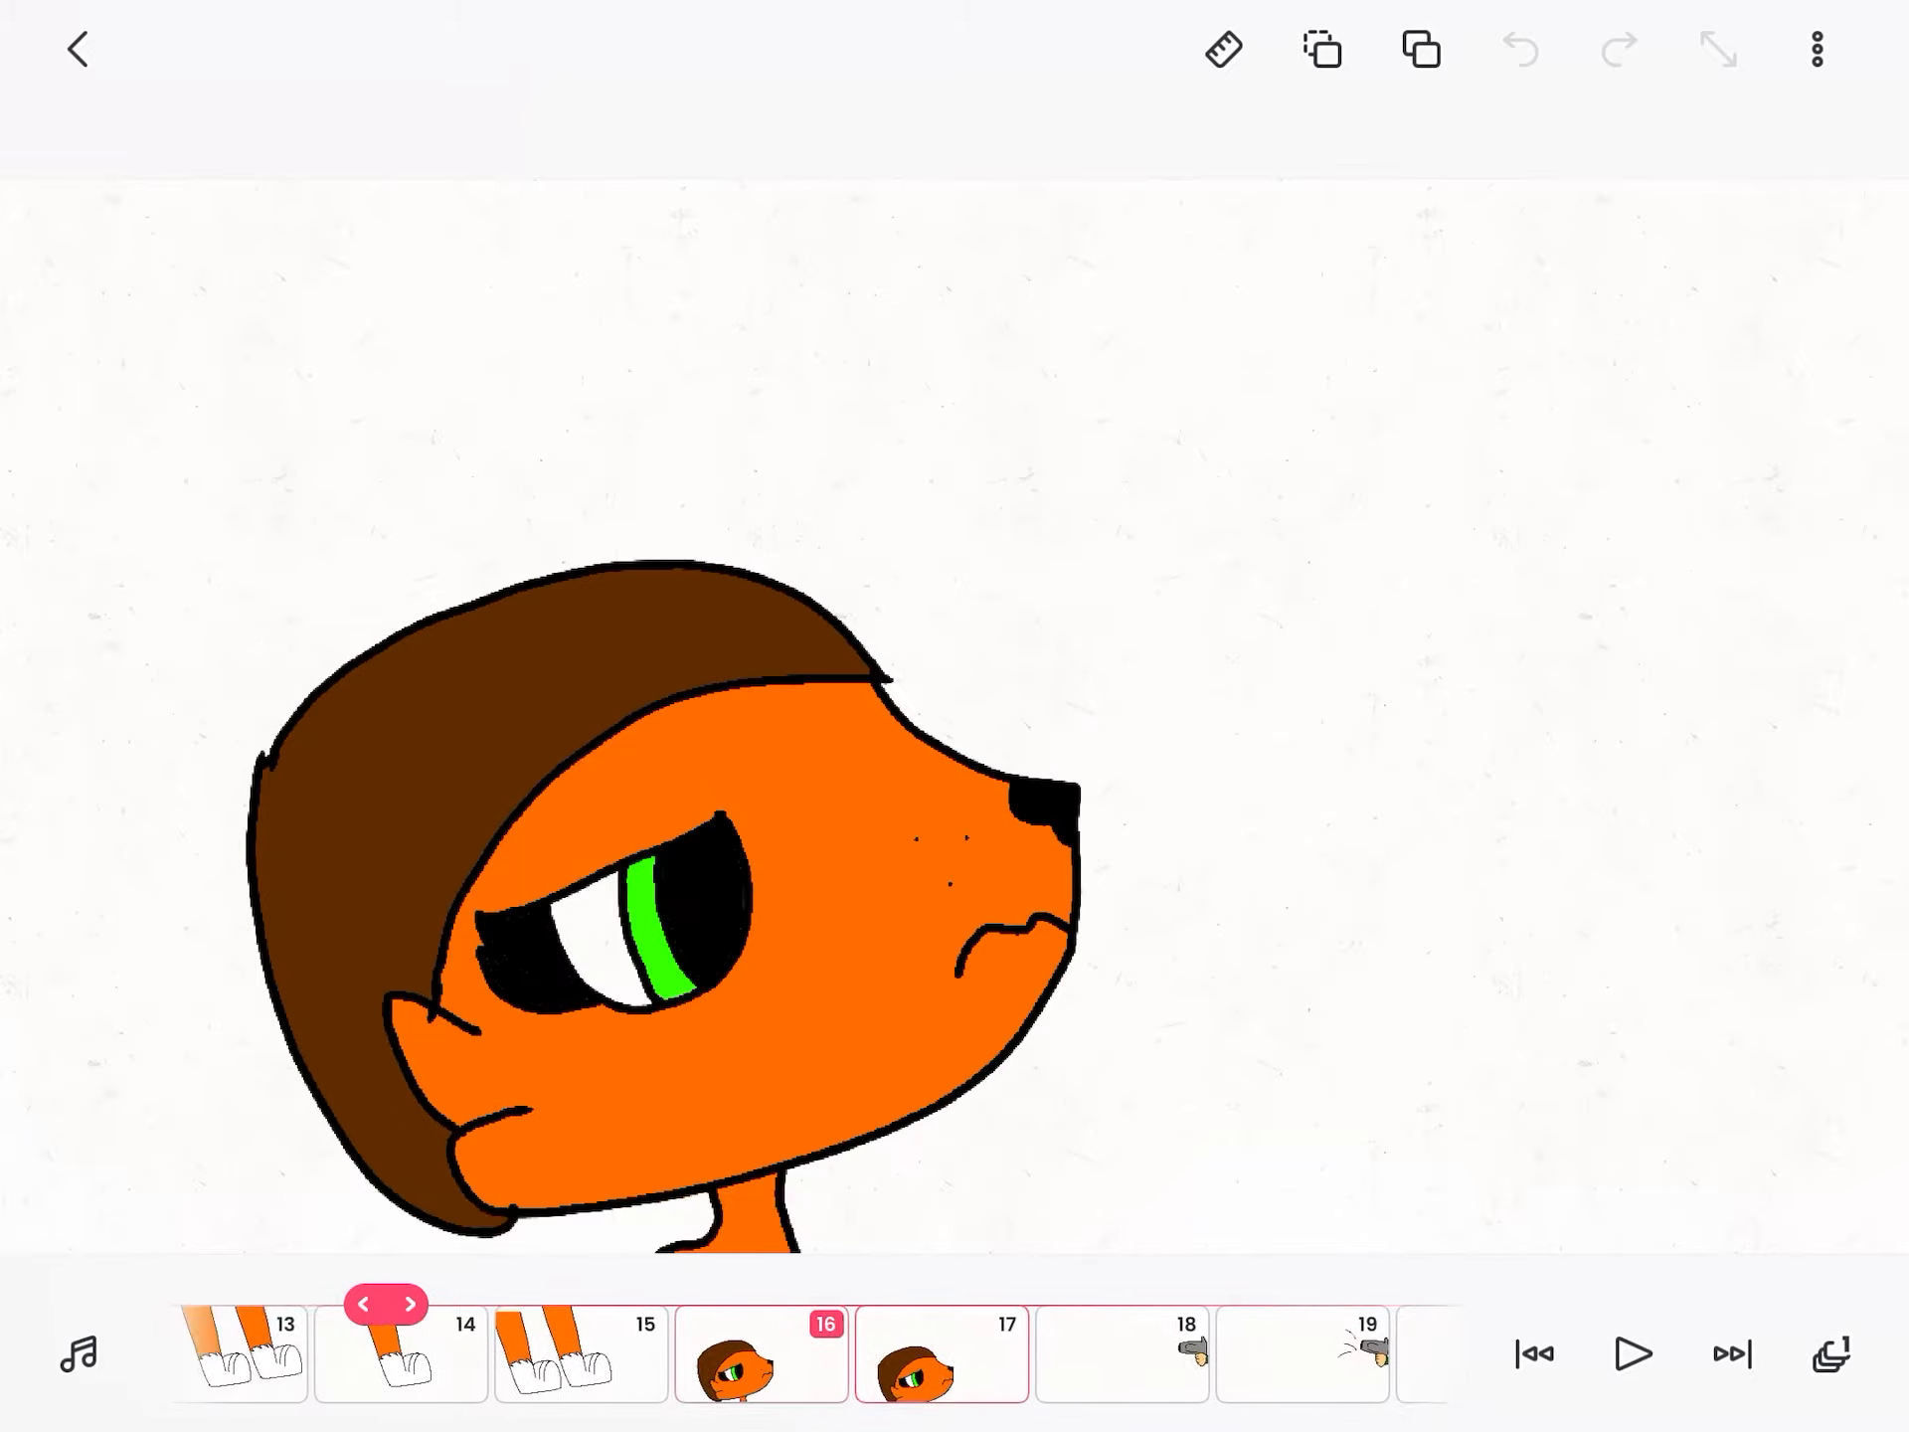
Step: Advance the frame timeline from frame 16 to frame 62
left_click(828, 1361)
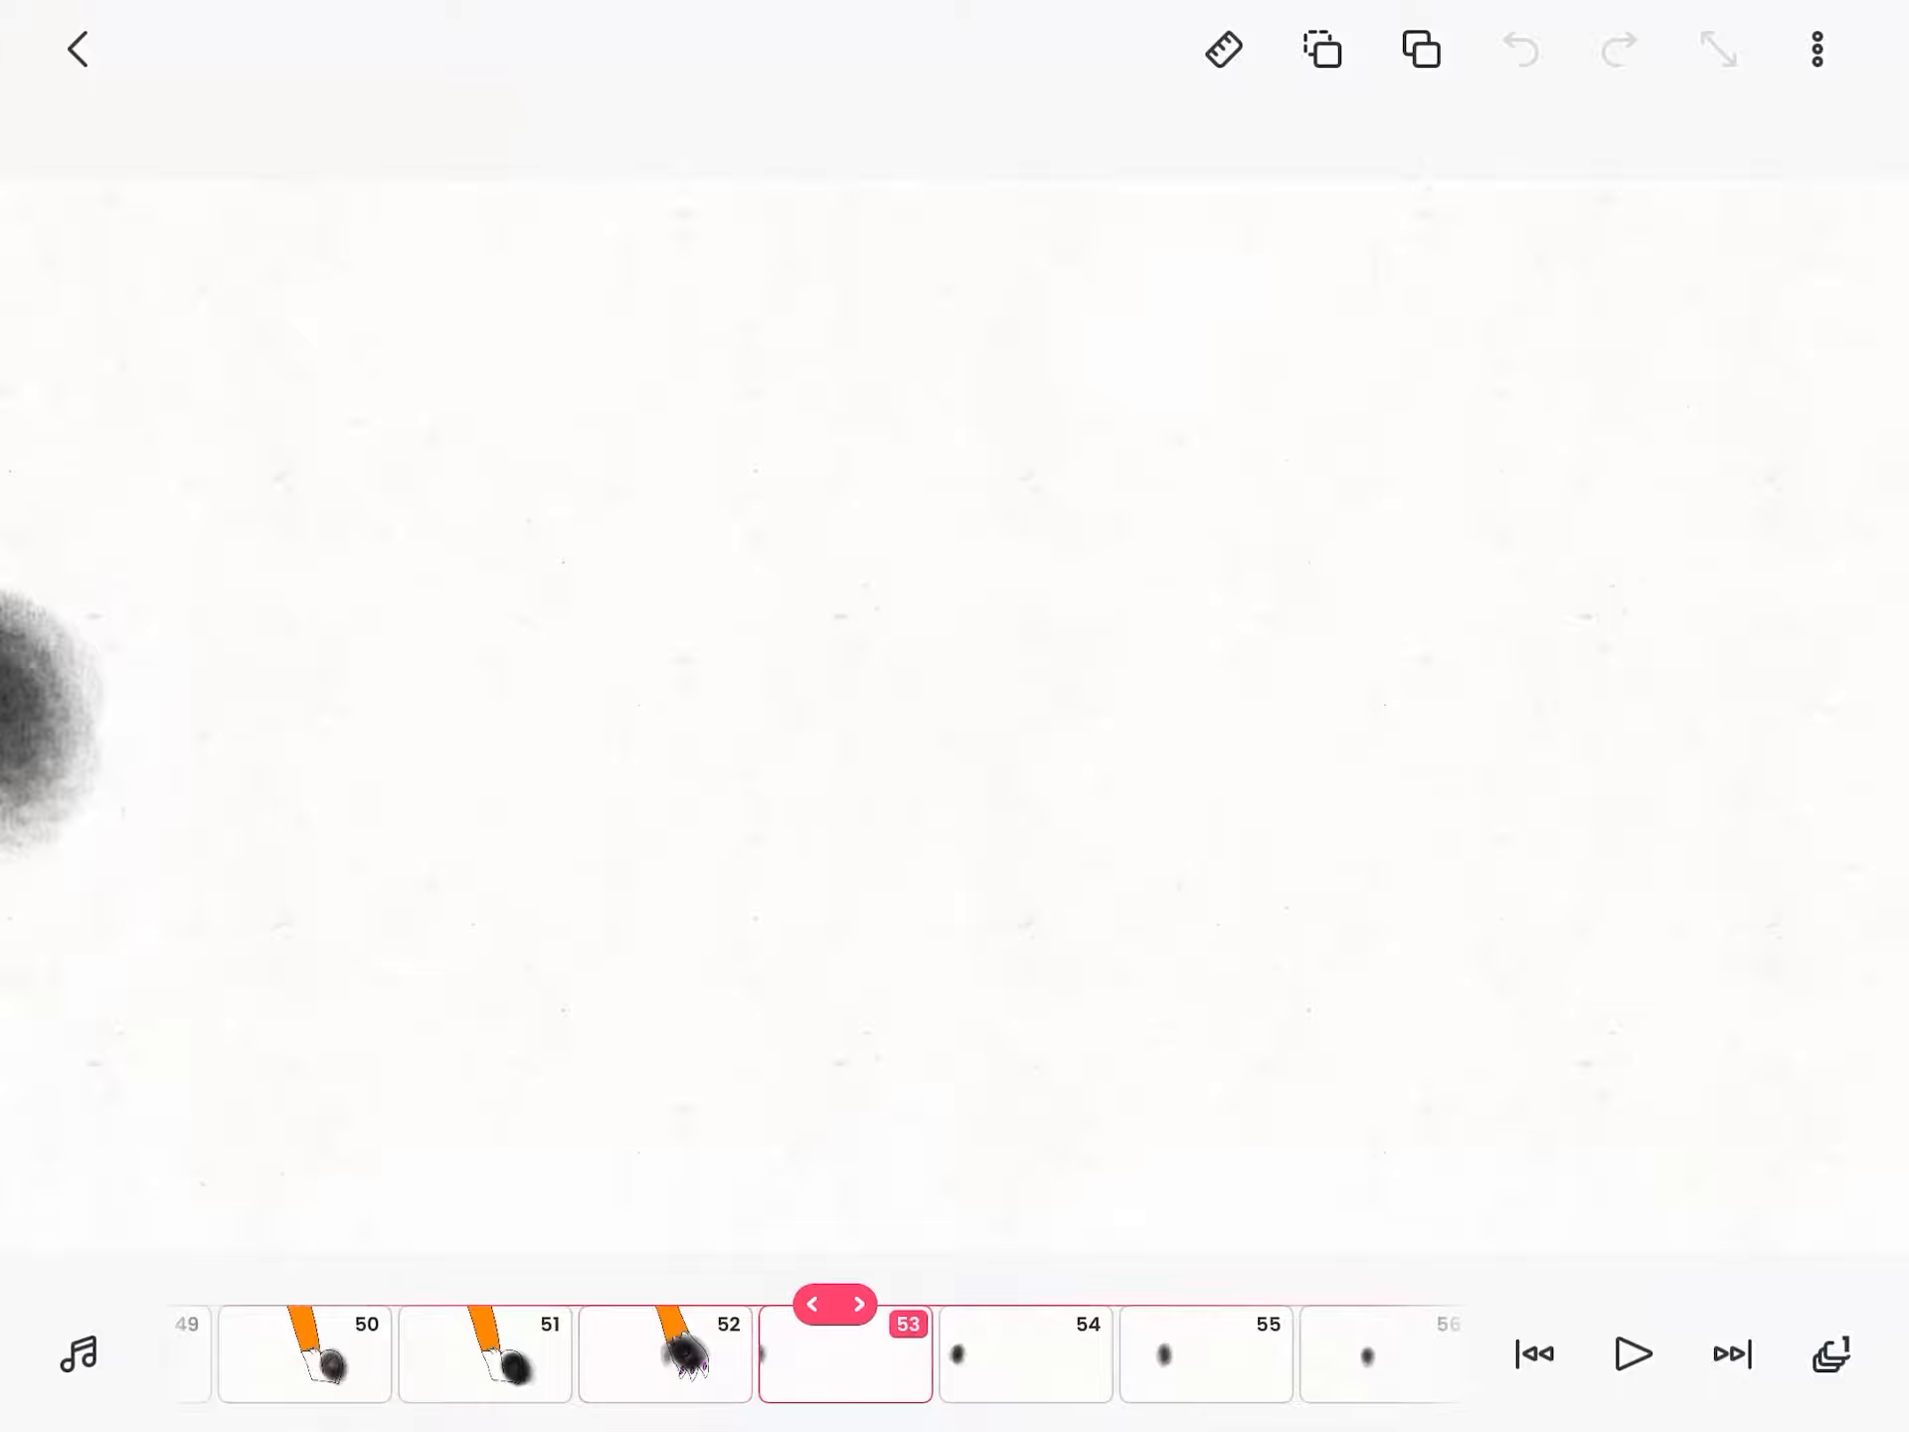
scroll("right", 3)
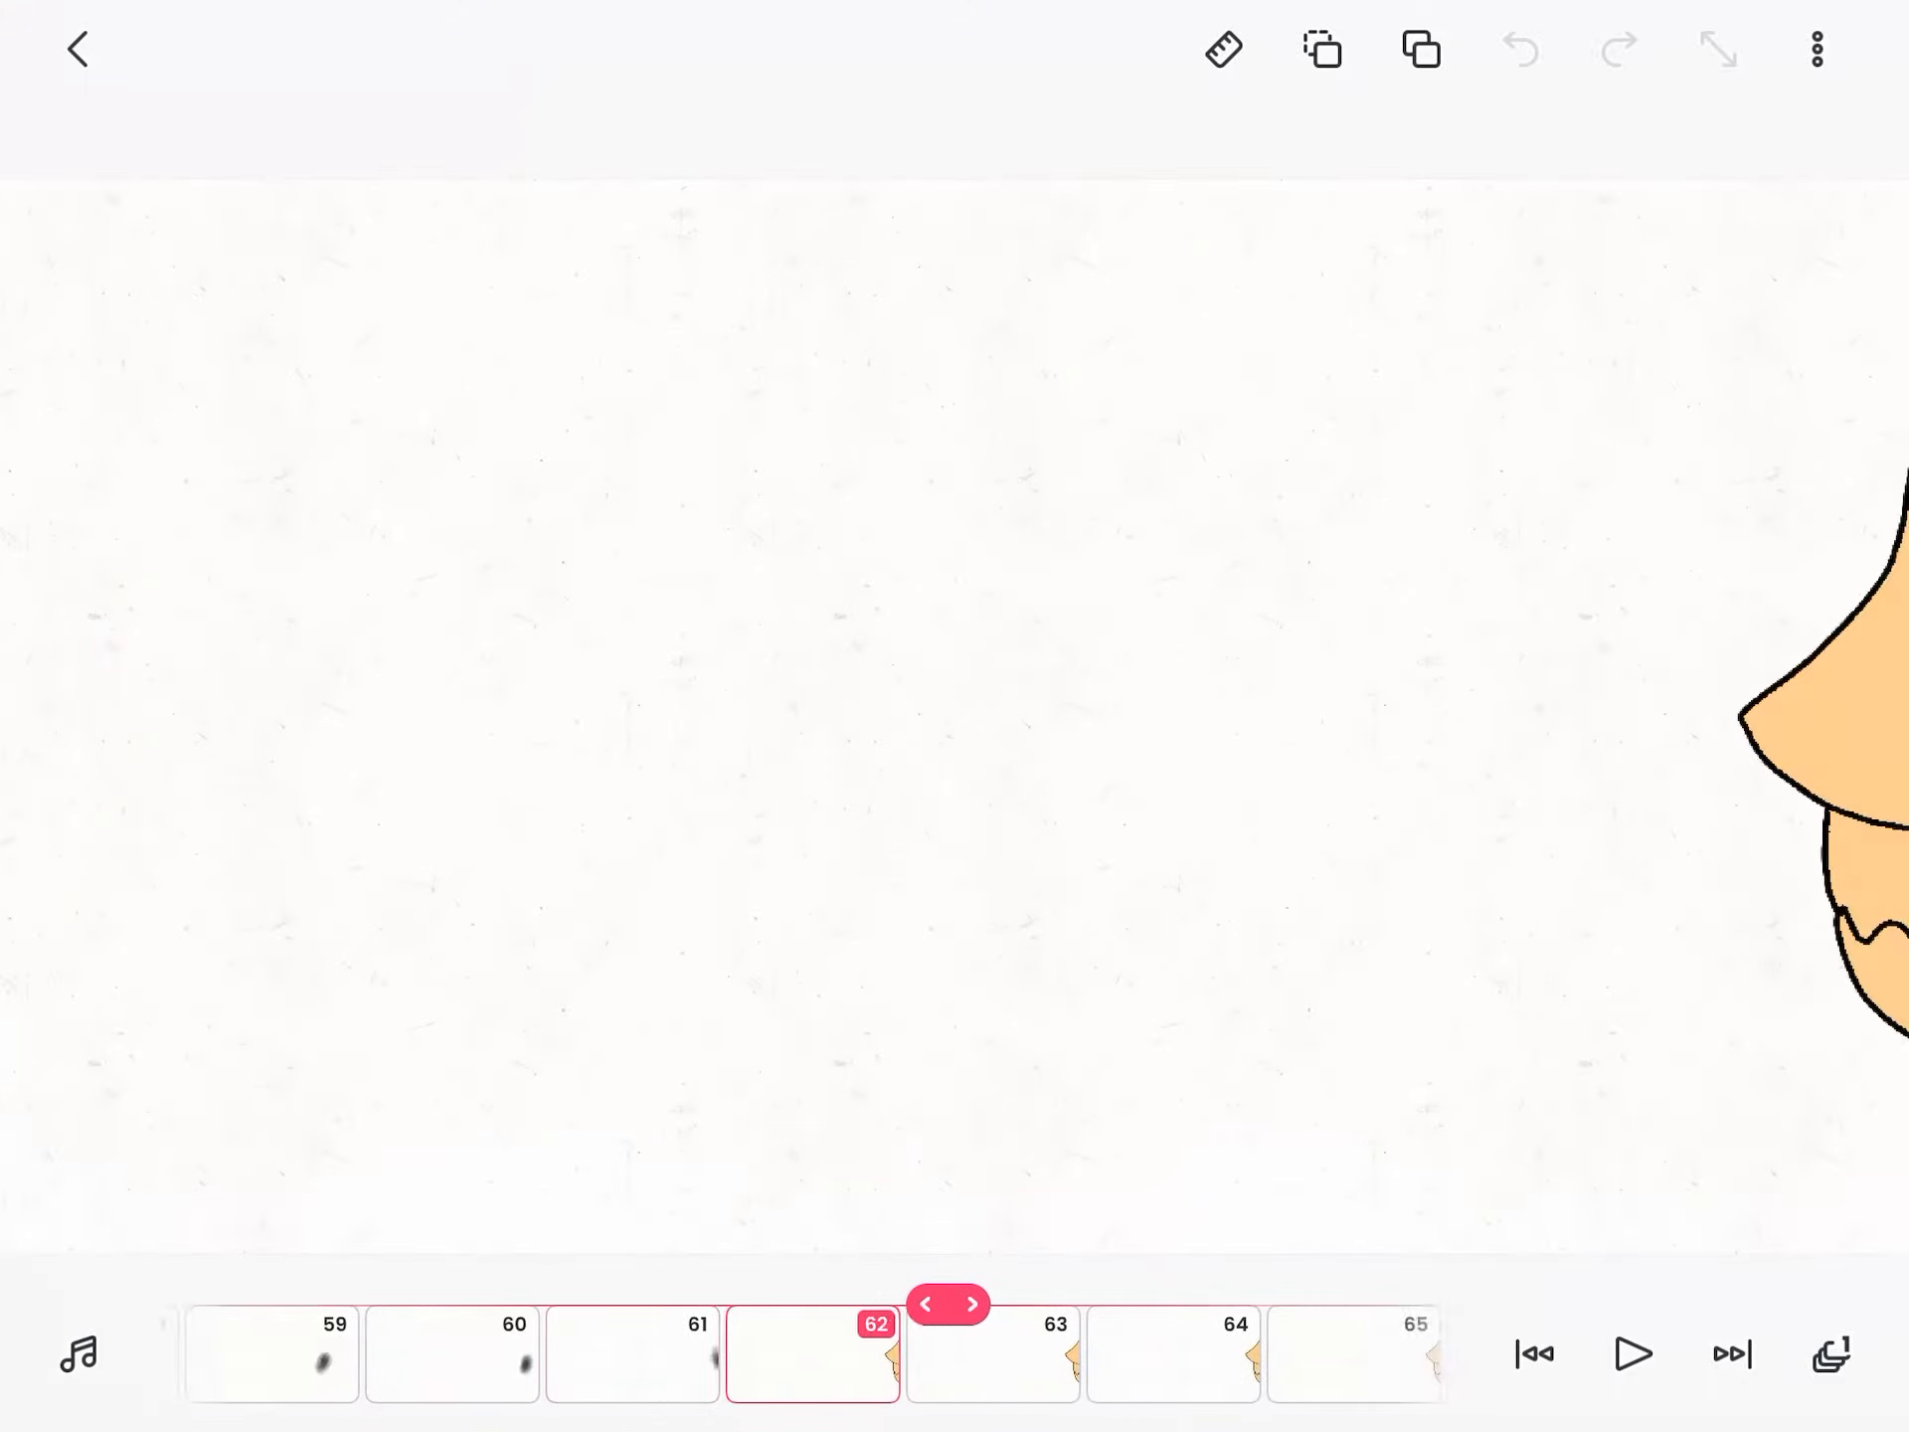